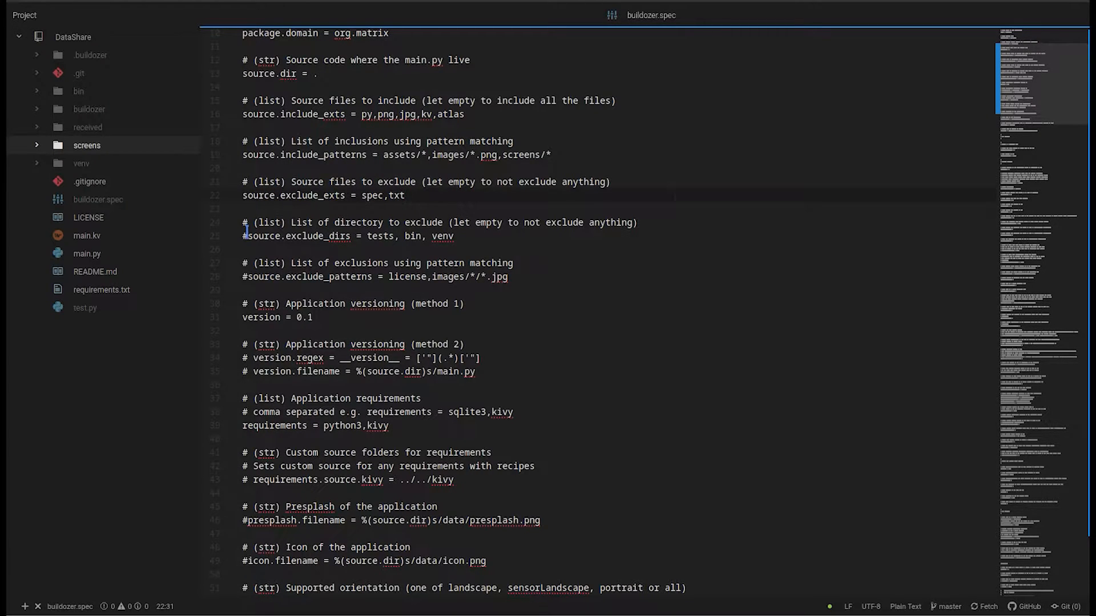
Add buildozer, .buildozer and received to the source.exclude_dirs list
type("buildozer,.buildozer,received")
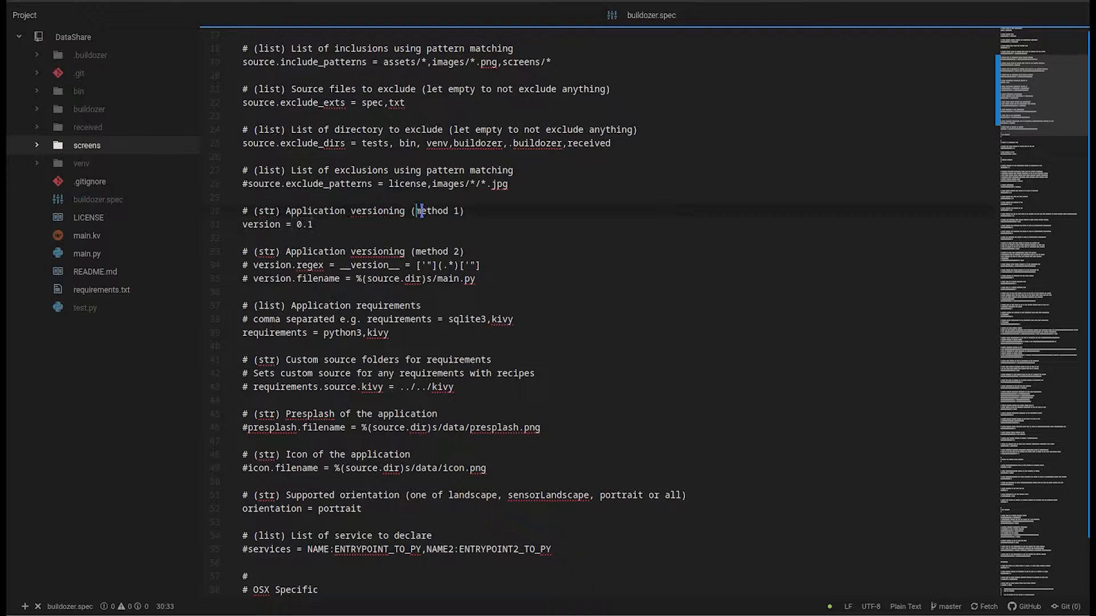
Change the requirements line to python3,kivy==2.0.0rc1
left_click(481, 278)
type("==2.0.0rc1,")
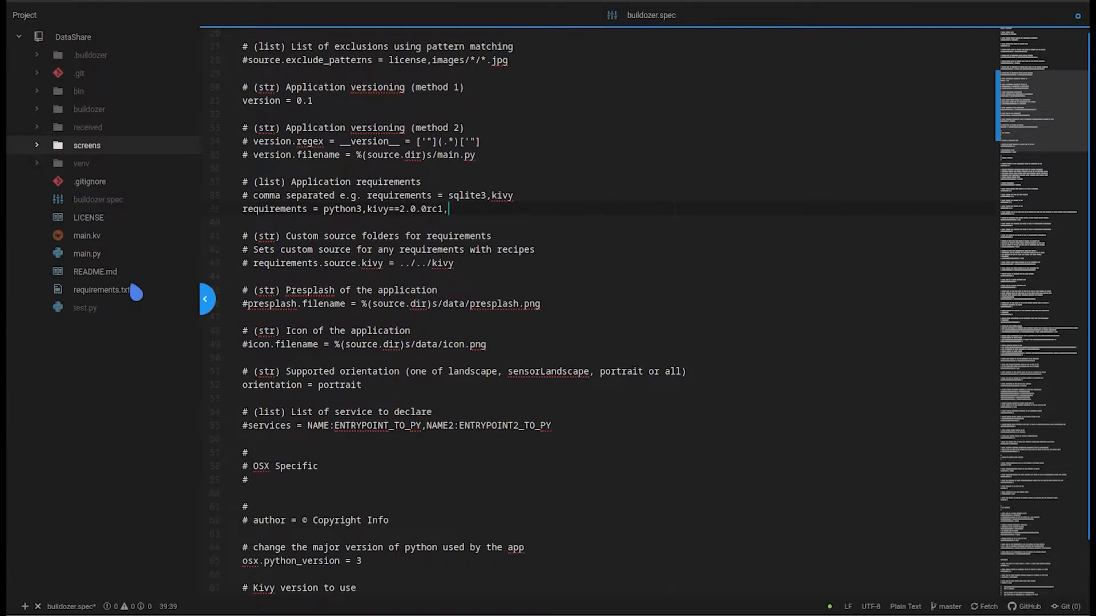
scroll("down", 3)
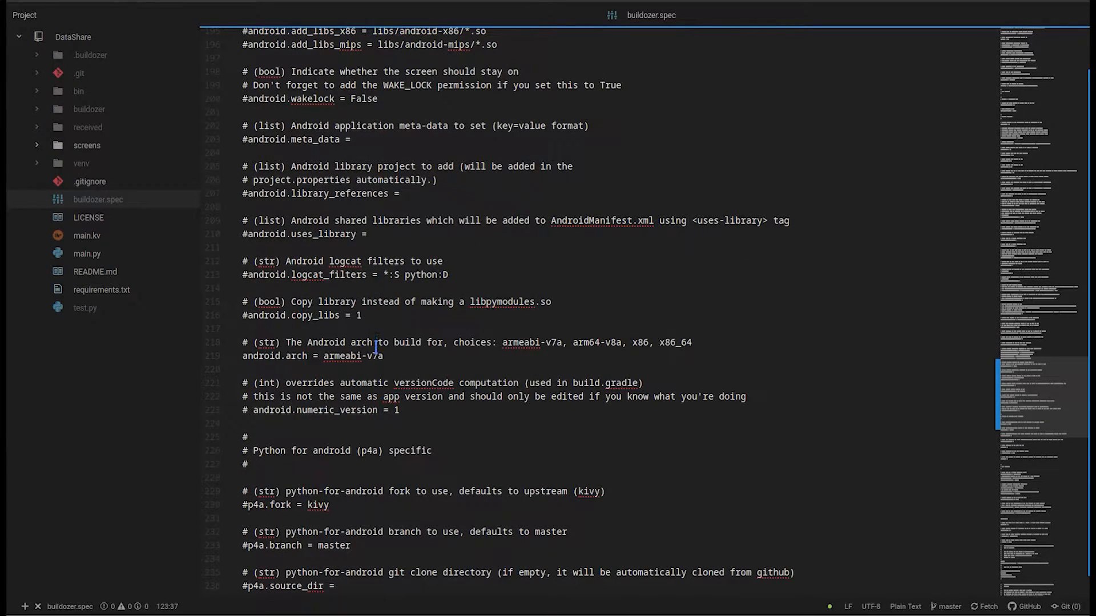
left_click(87, 236)
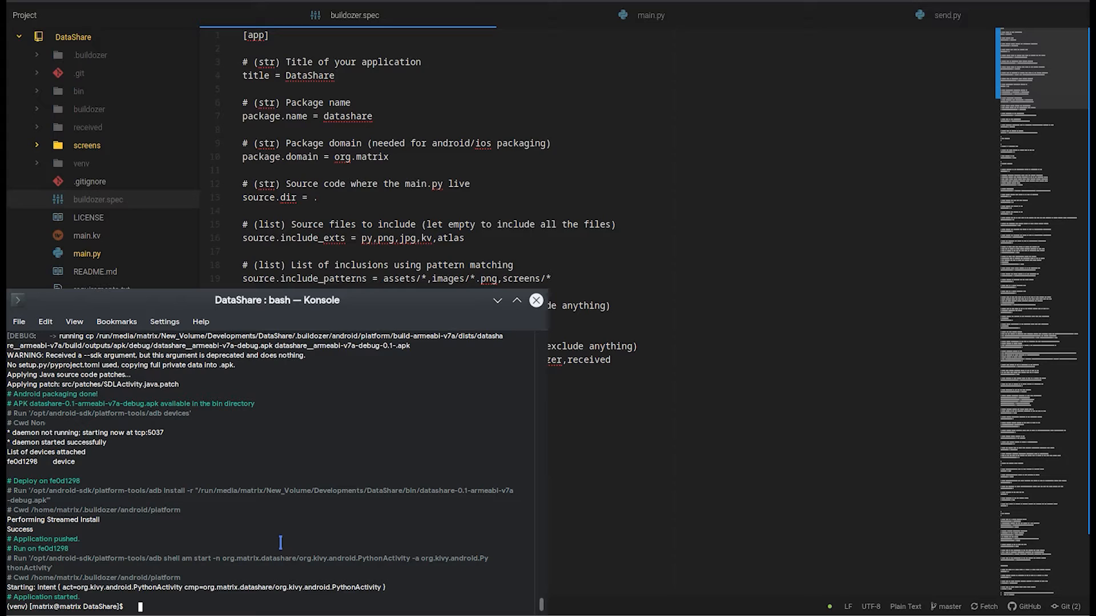
left_click(650, 15)
type("from android.permissions import request_permissions, Permissions")
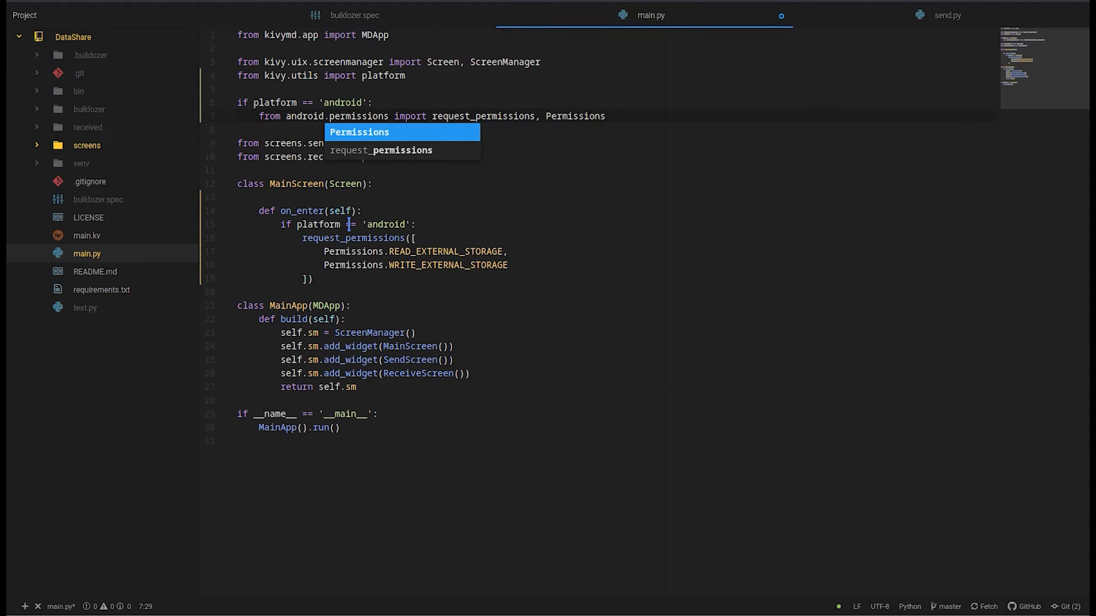